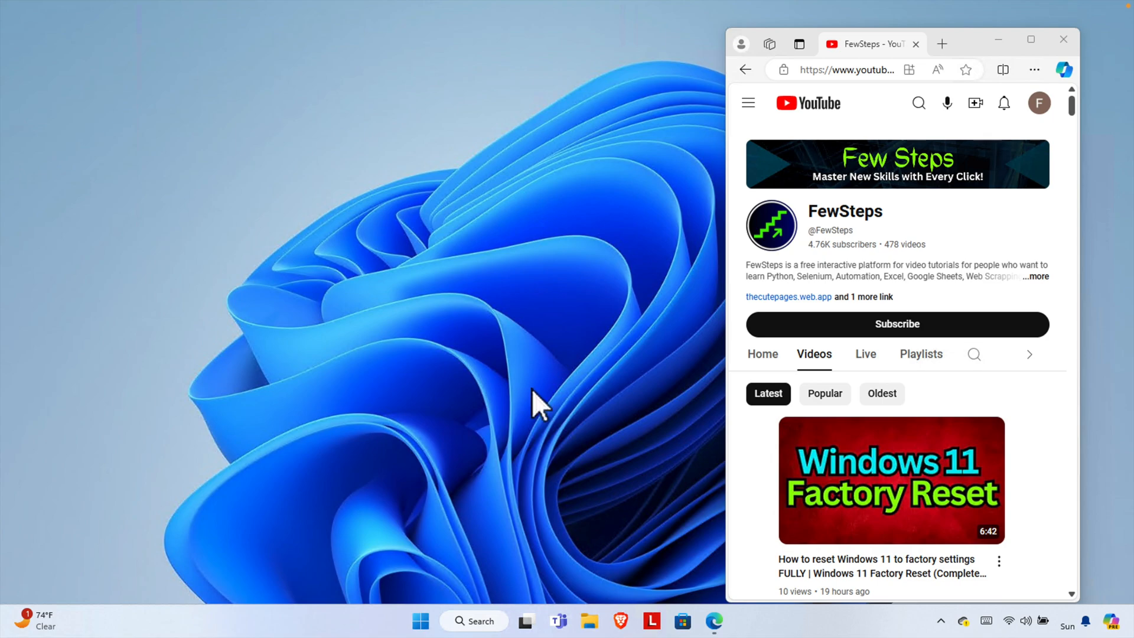
mouse_move(504, 318)
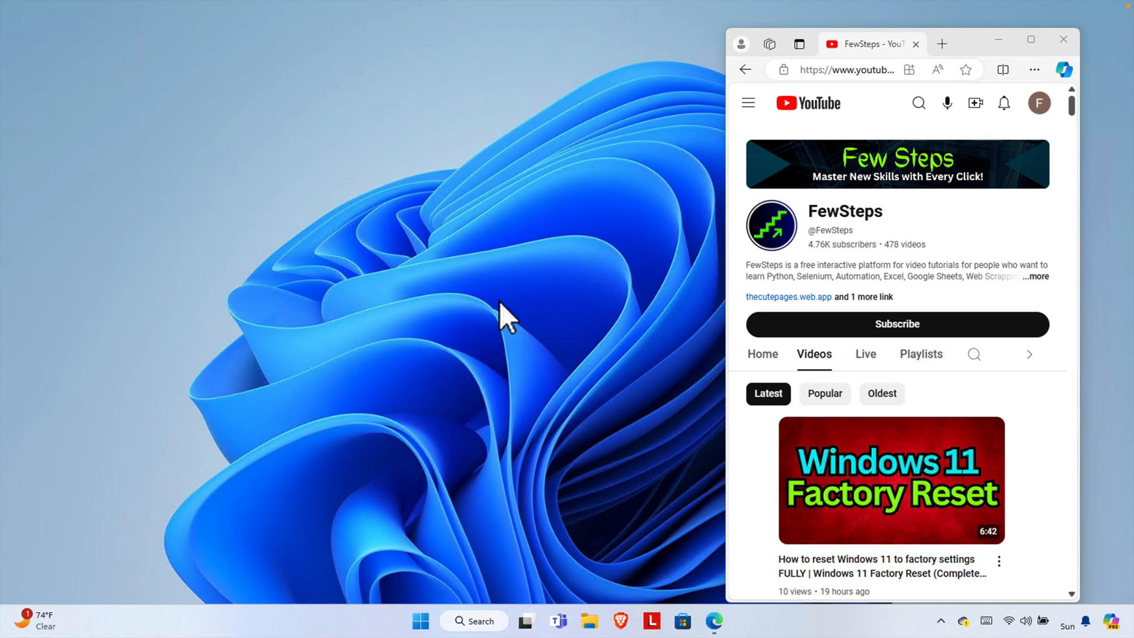
mouse_move(590, 445)
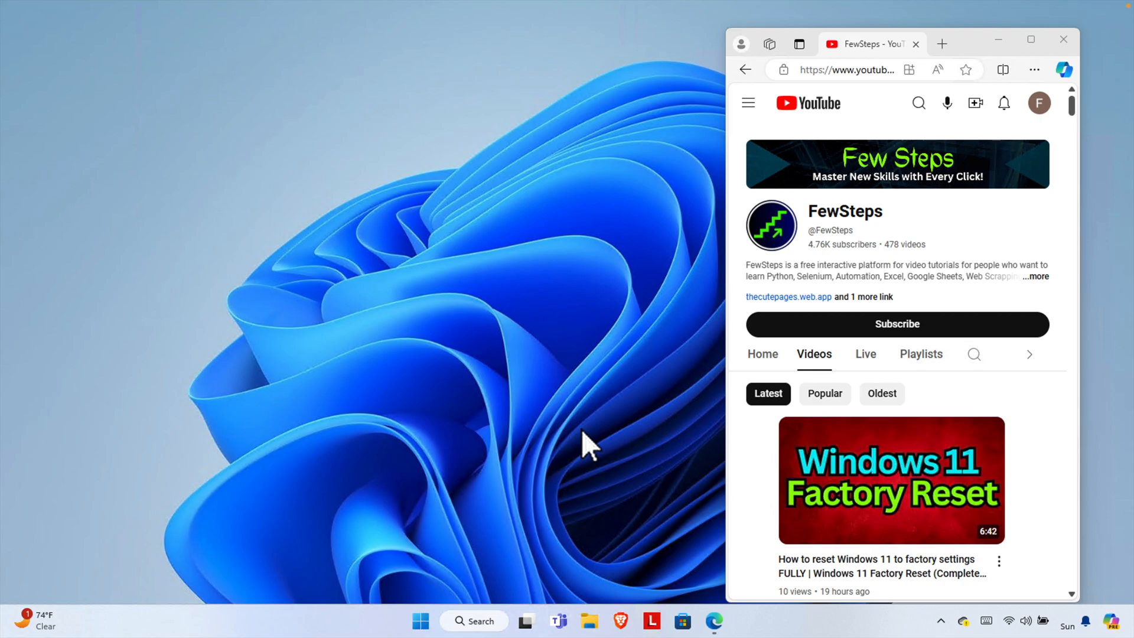
mouse_move(673, 347)
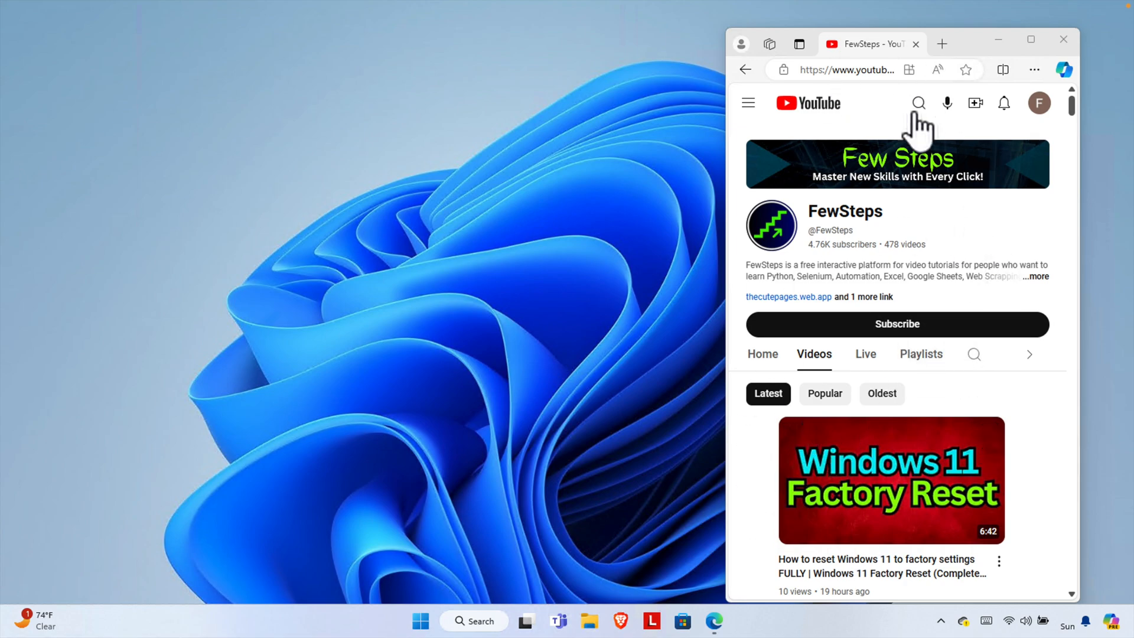
mouse_move(1062, 39)
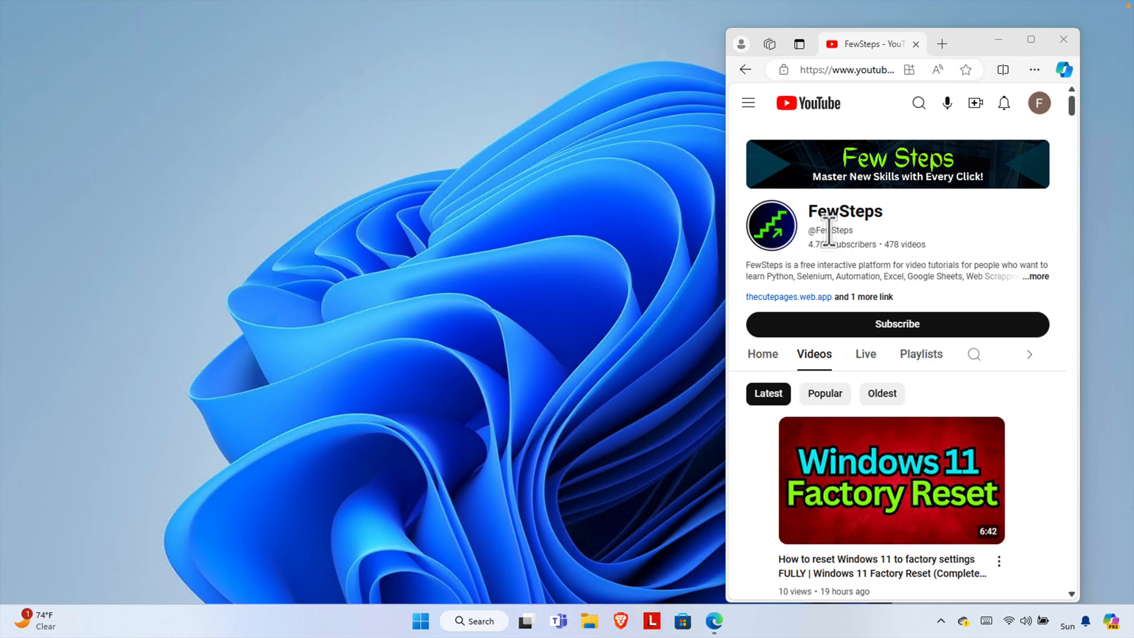
mouse_move(861, 444)
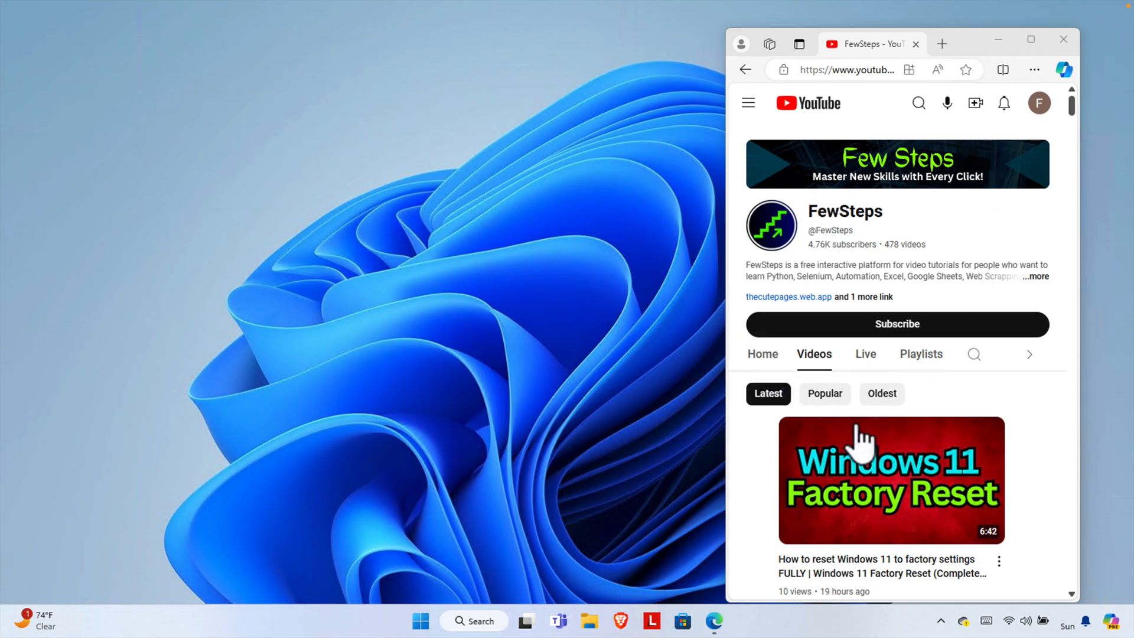
mouse_move(817, 282)
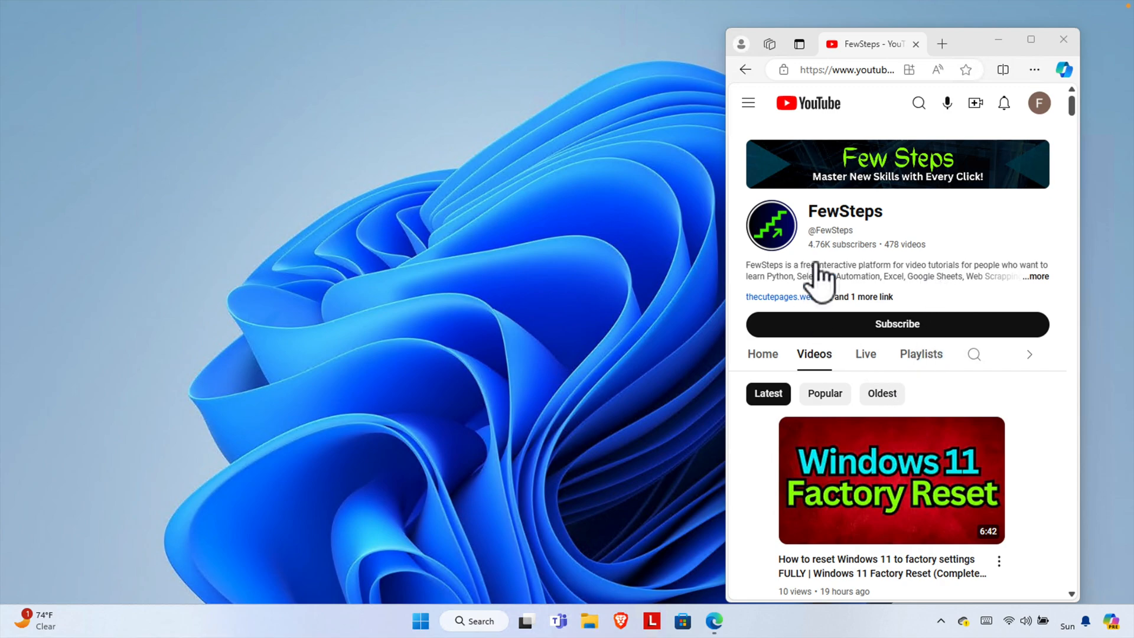
mouse_move(535, 293)
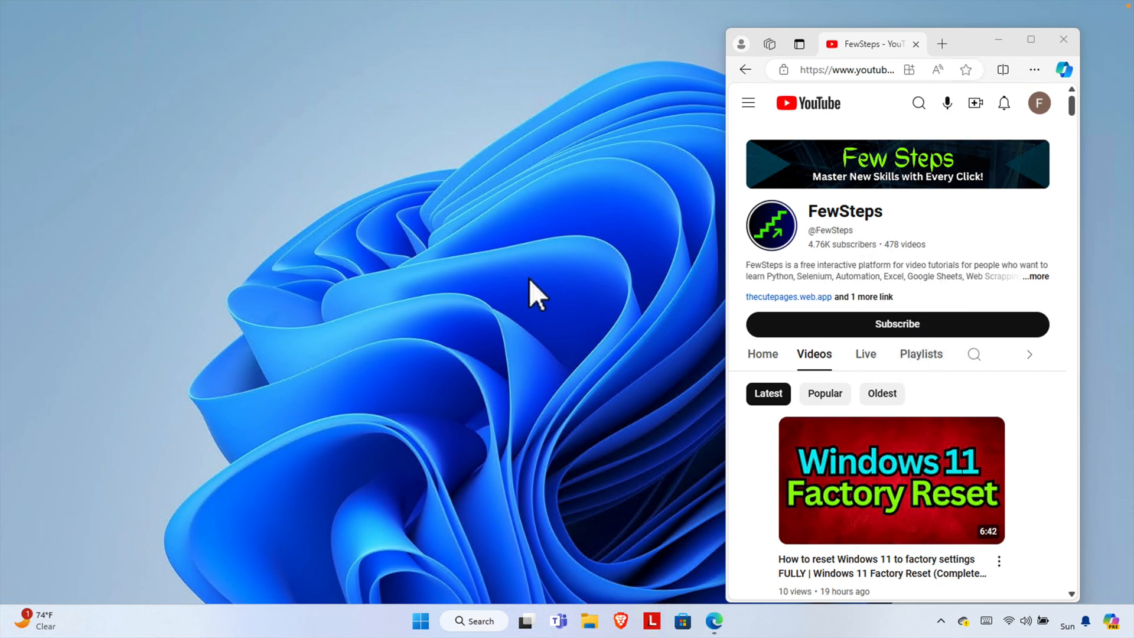
mouse_move(553, 307)
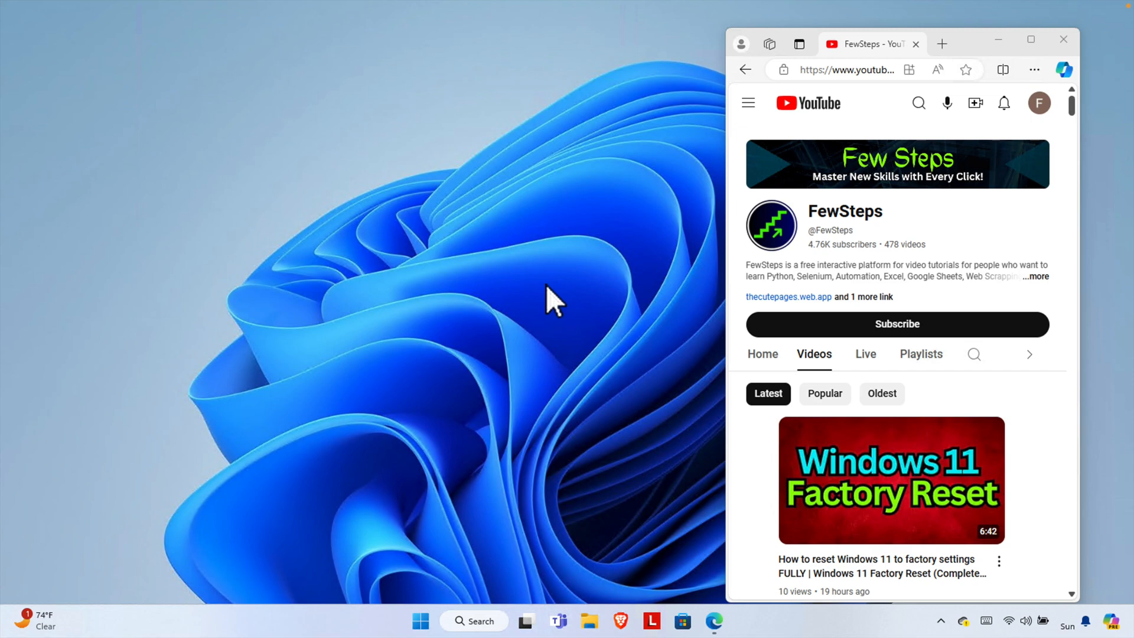
mouse_move(602, 295)
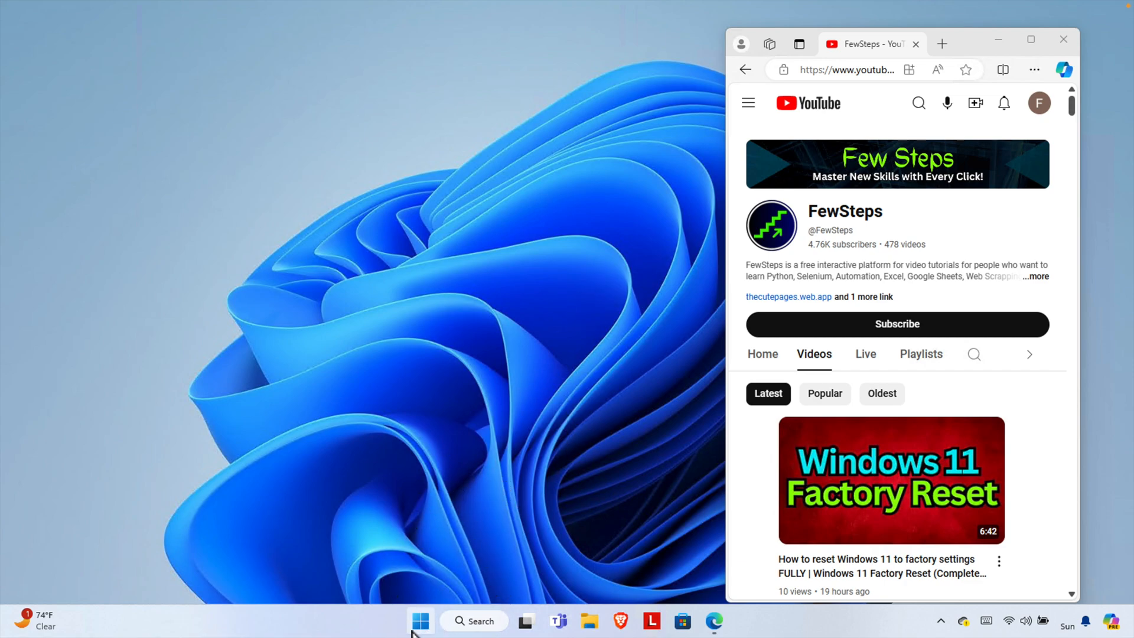
mouse_move(420, 621)
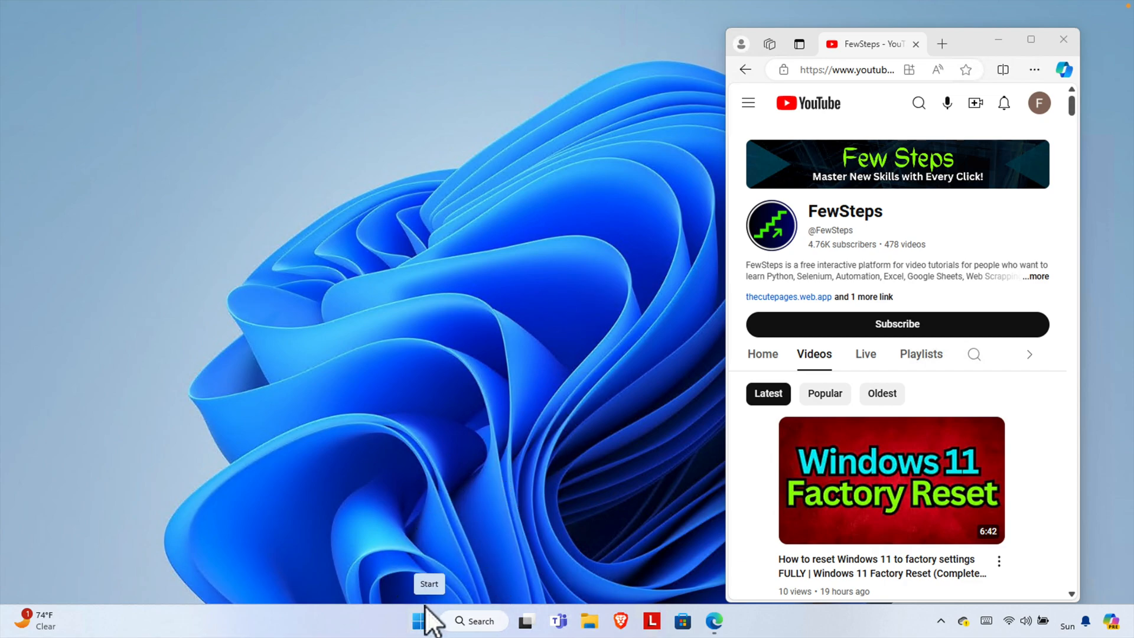
mouse_move(420, 621)
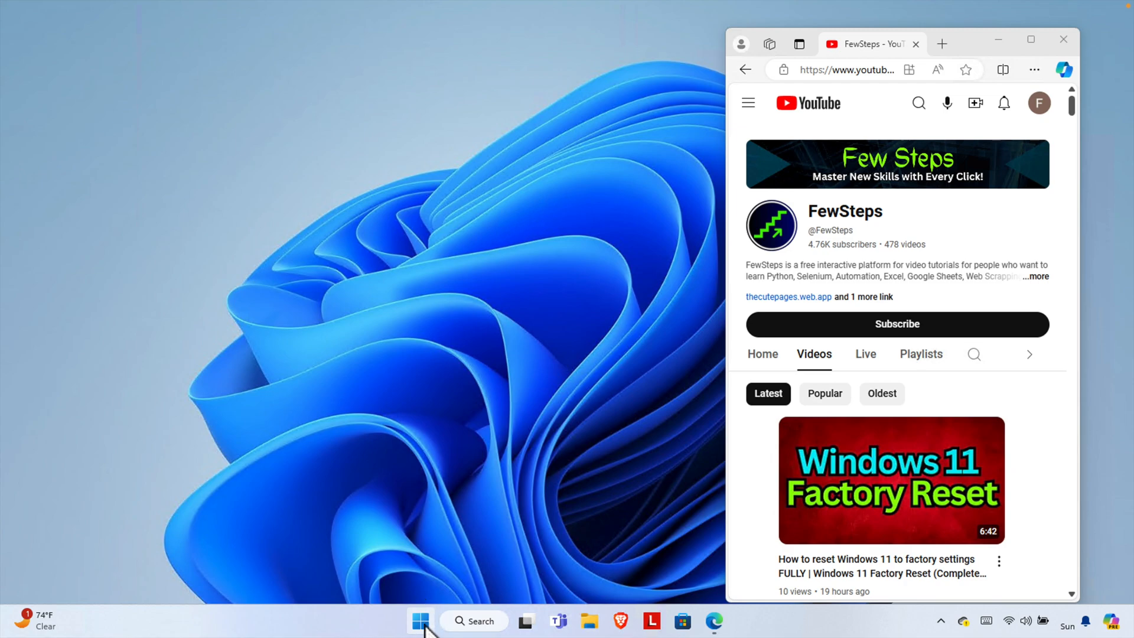
Step: Launch Task Manager from the Start button's right-click quick-link menu
right_click(420, 621)
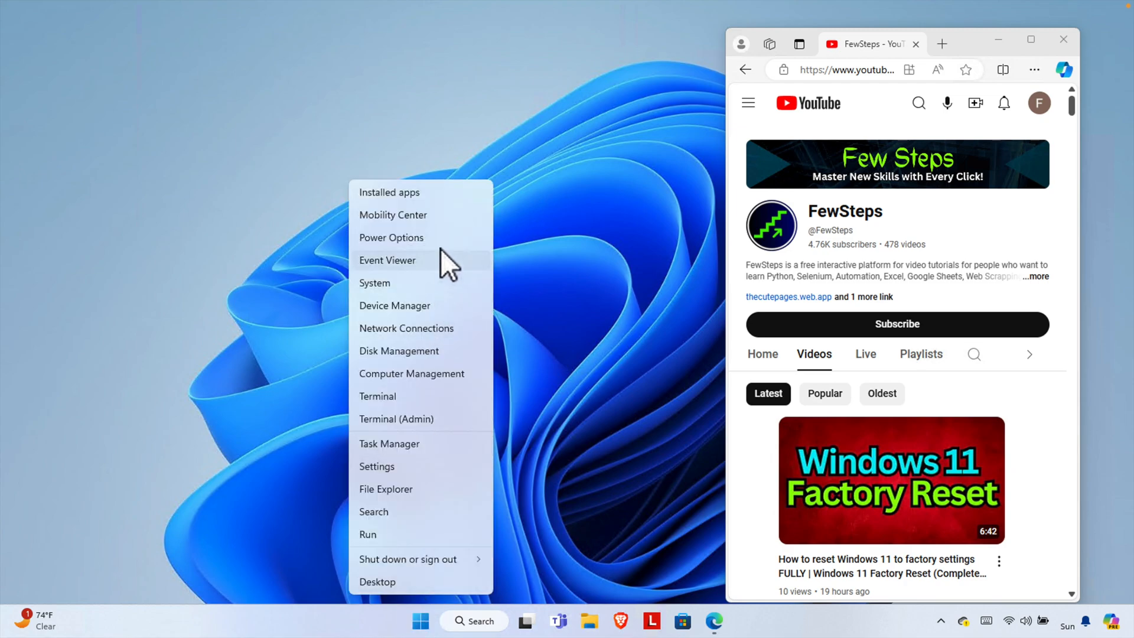
mouse_move(397, 474)
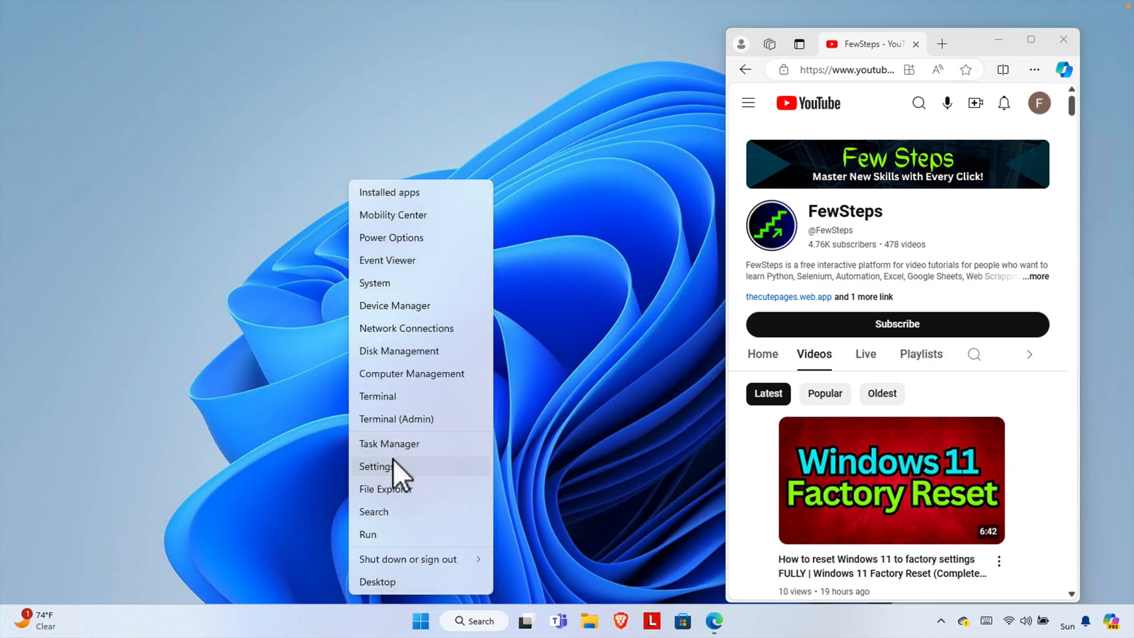
mouse_move(423, 444)
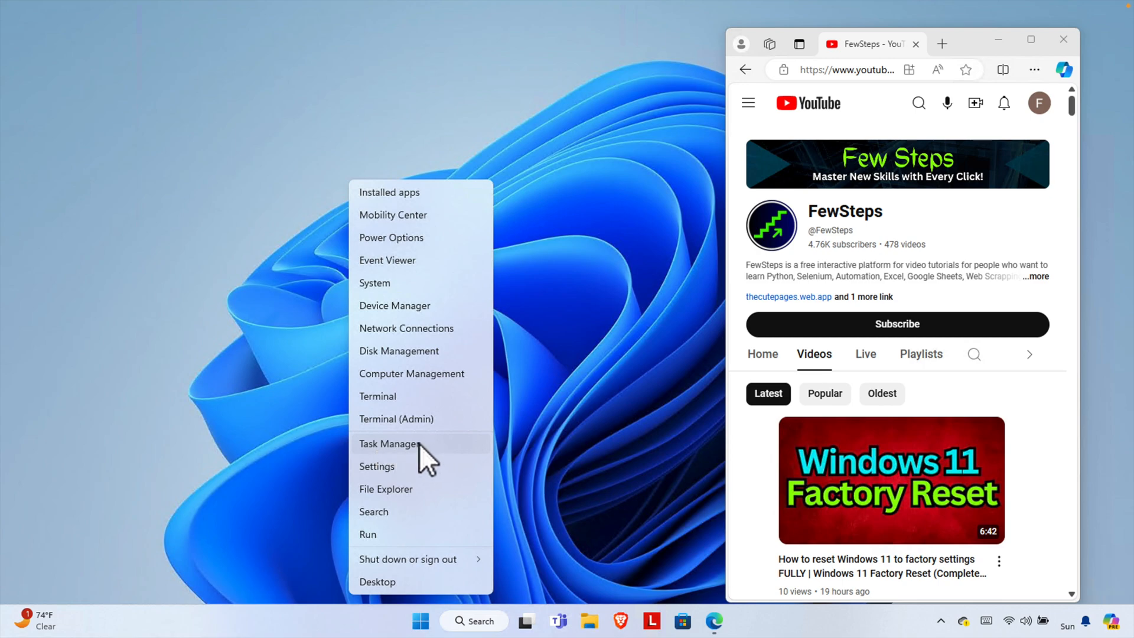
left_click(388, 443)
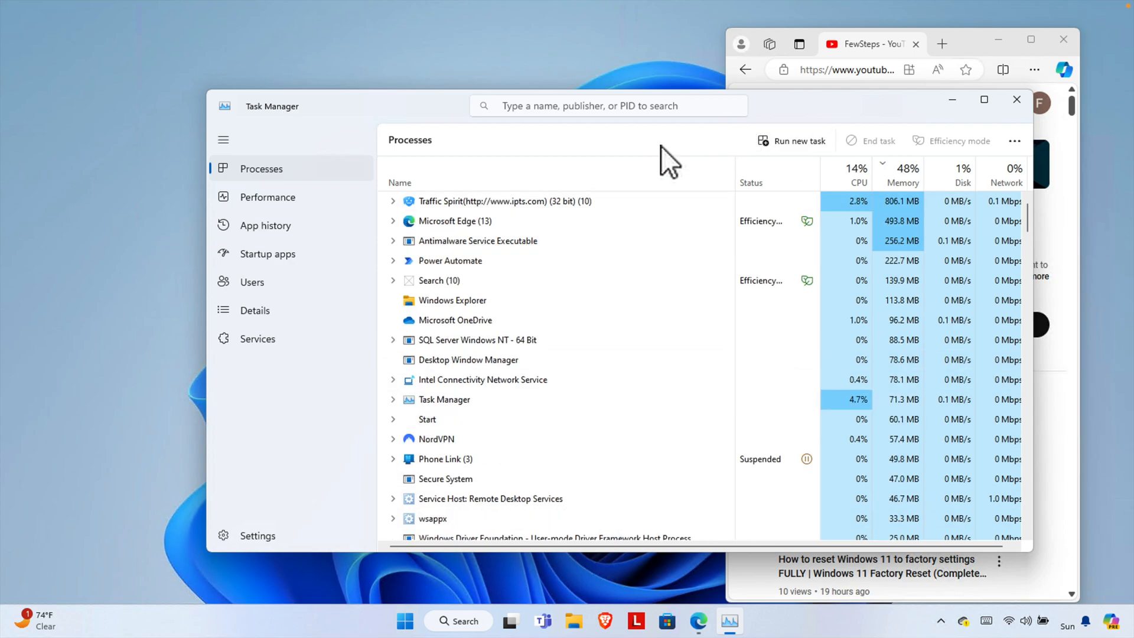
mouse_move(477, 250)
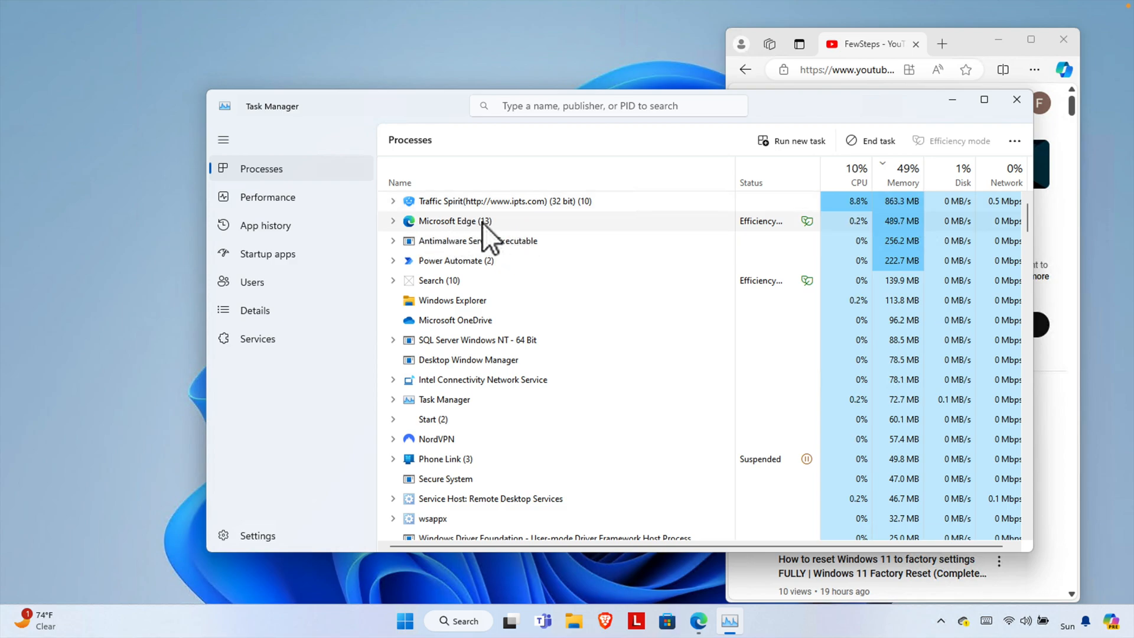
mouse_move(875, 141)
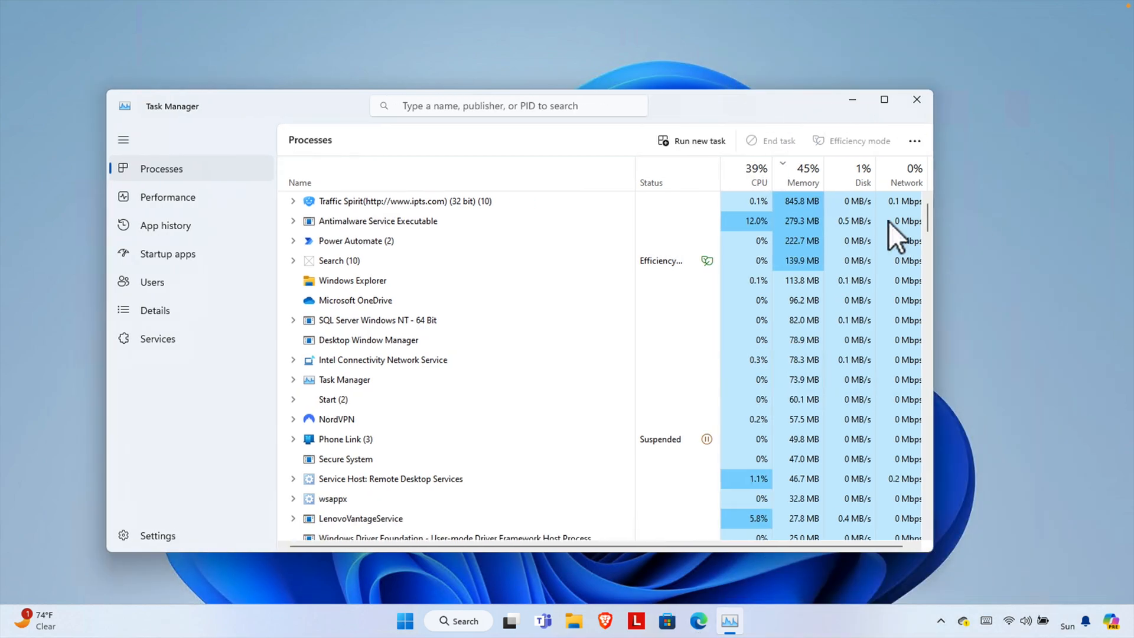
Step: With the frozen Edge ended, start Microsoft Edge again from its taskbar icon
left_click(698, 620)
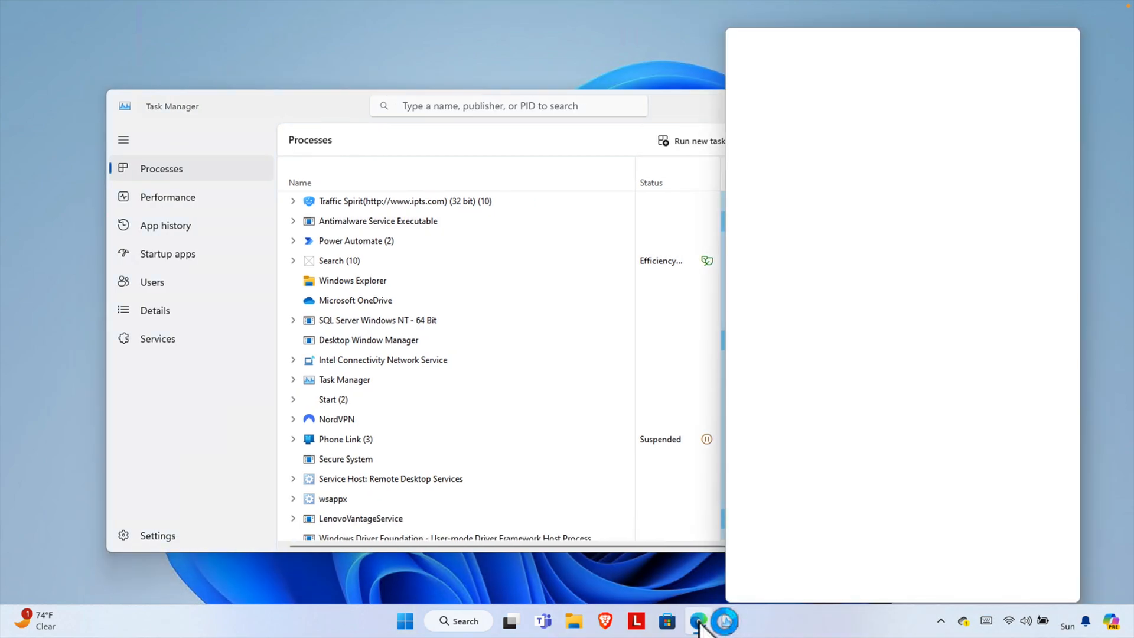
Step: Relaunch Edge from the taskbar and dismiss its Restore pages prompt
left_click(699, 621)
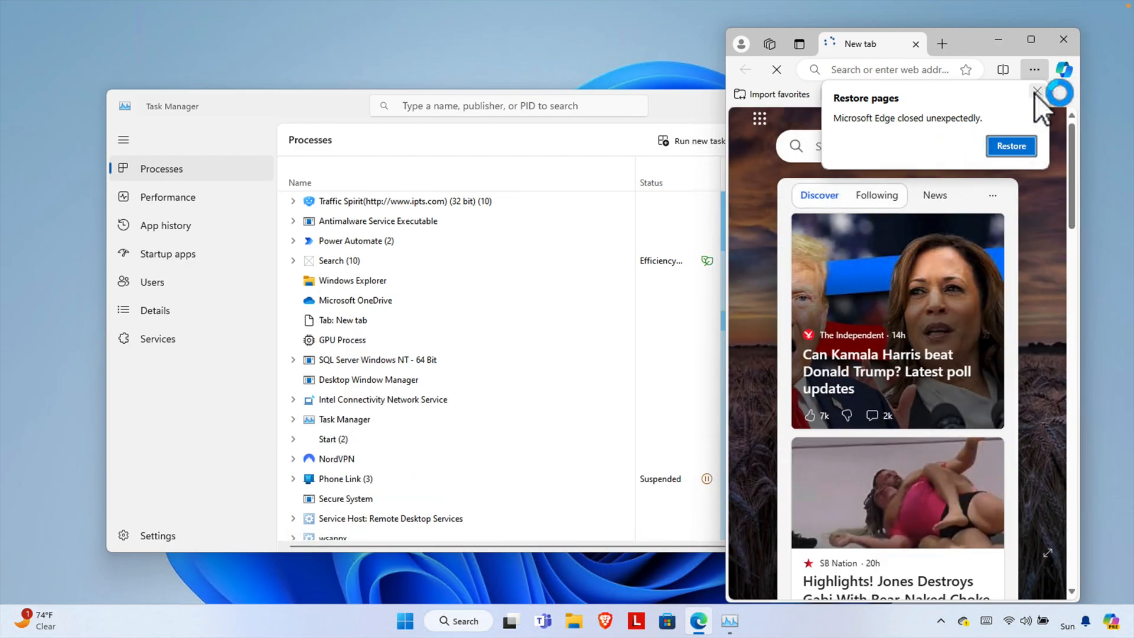
left_click(1037, 90)
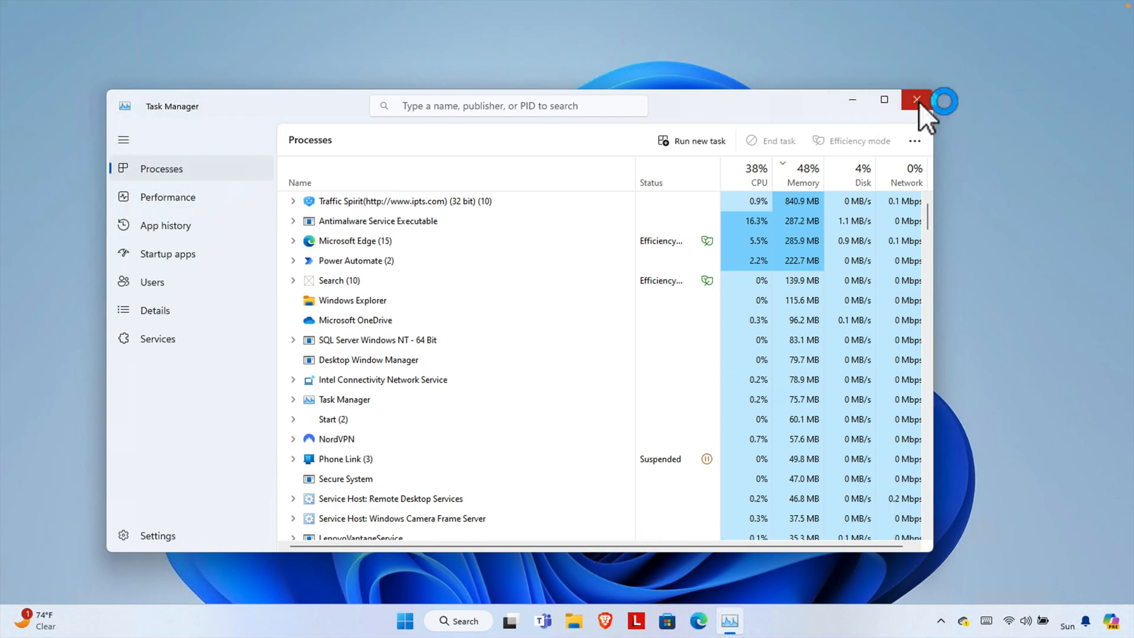
Step: Reopen Task Manager to verify Microsoft Edge is running, then close it
right_click(420, 621)
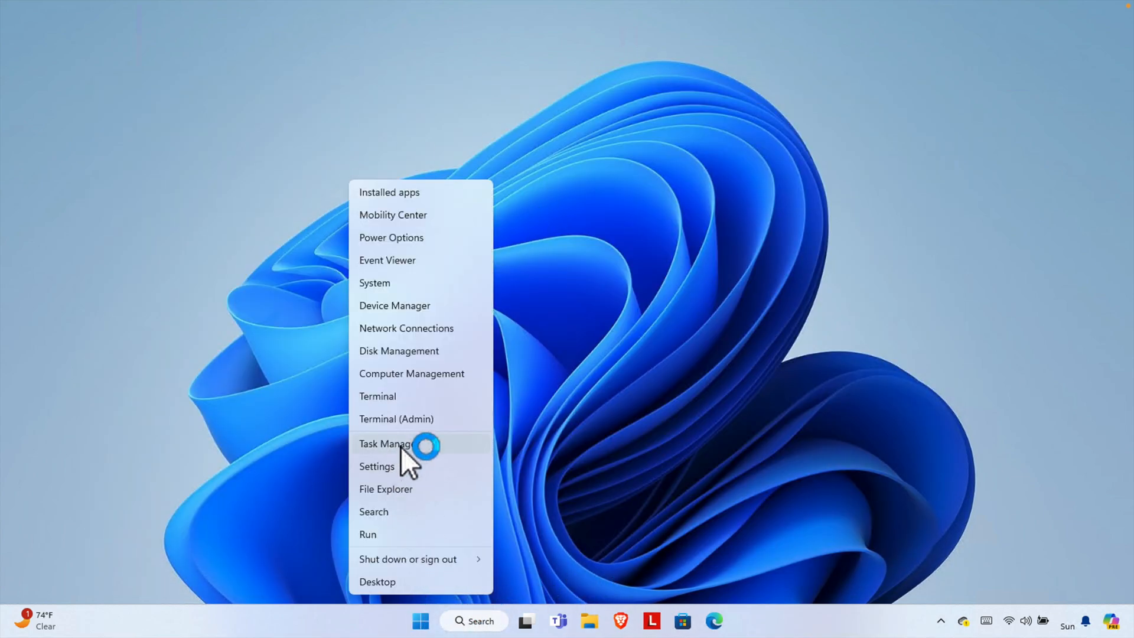
left_click(386, 443)
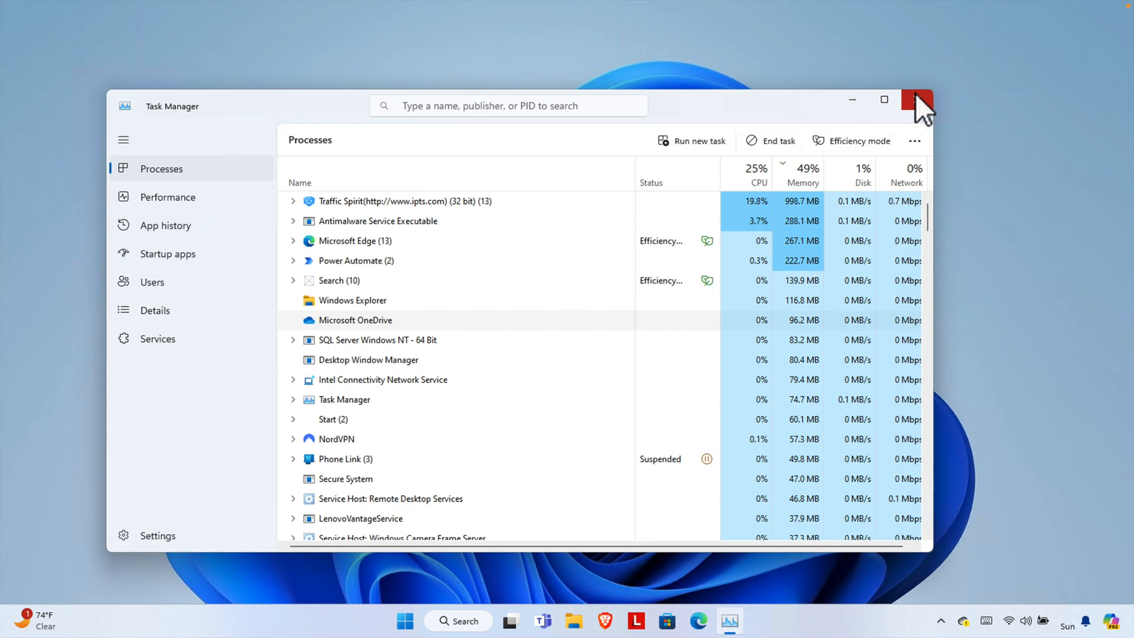
left_click(916, 100)
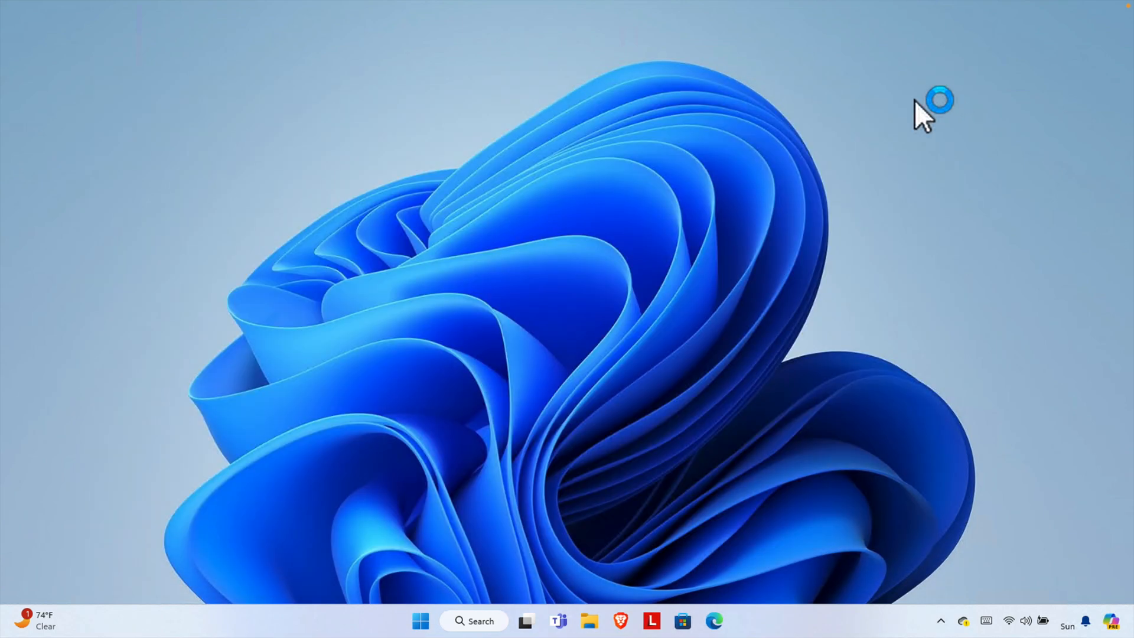